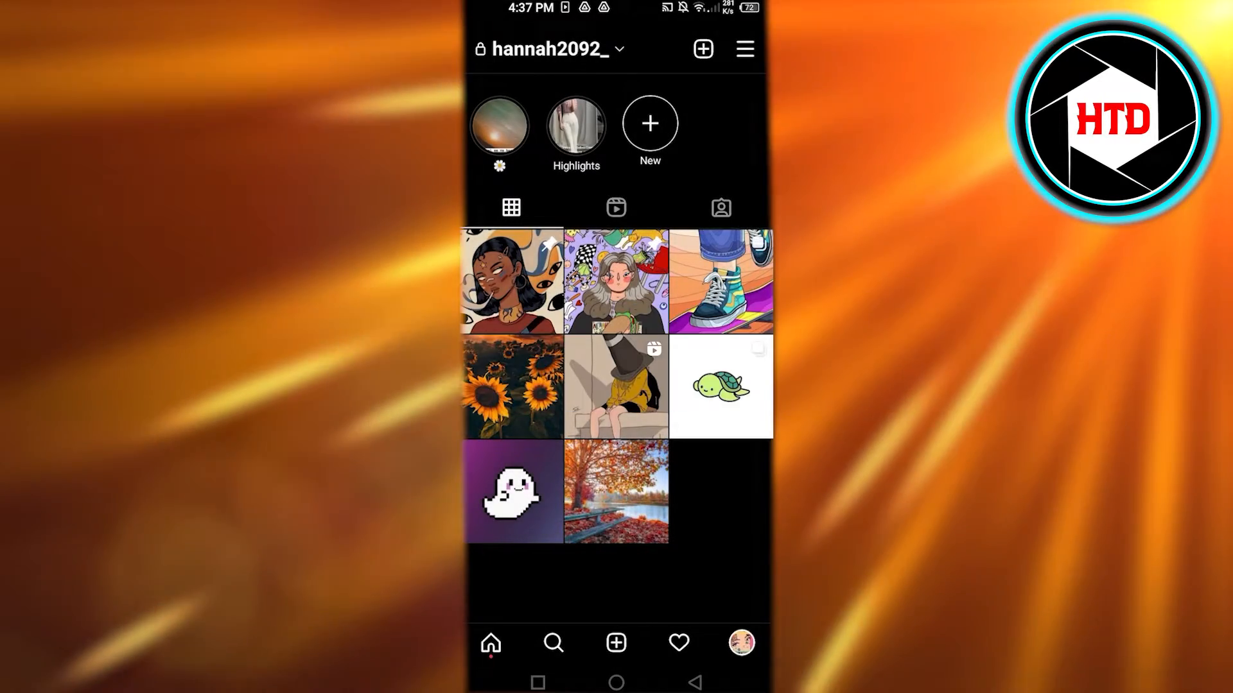
# - Browse the profile's Reels and Posts grids, then scroll through the home feed
pyautogui.click(615, 208)
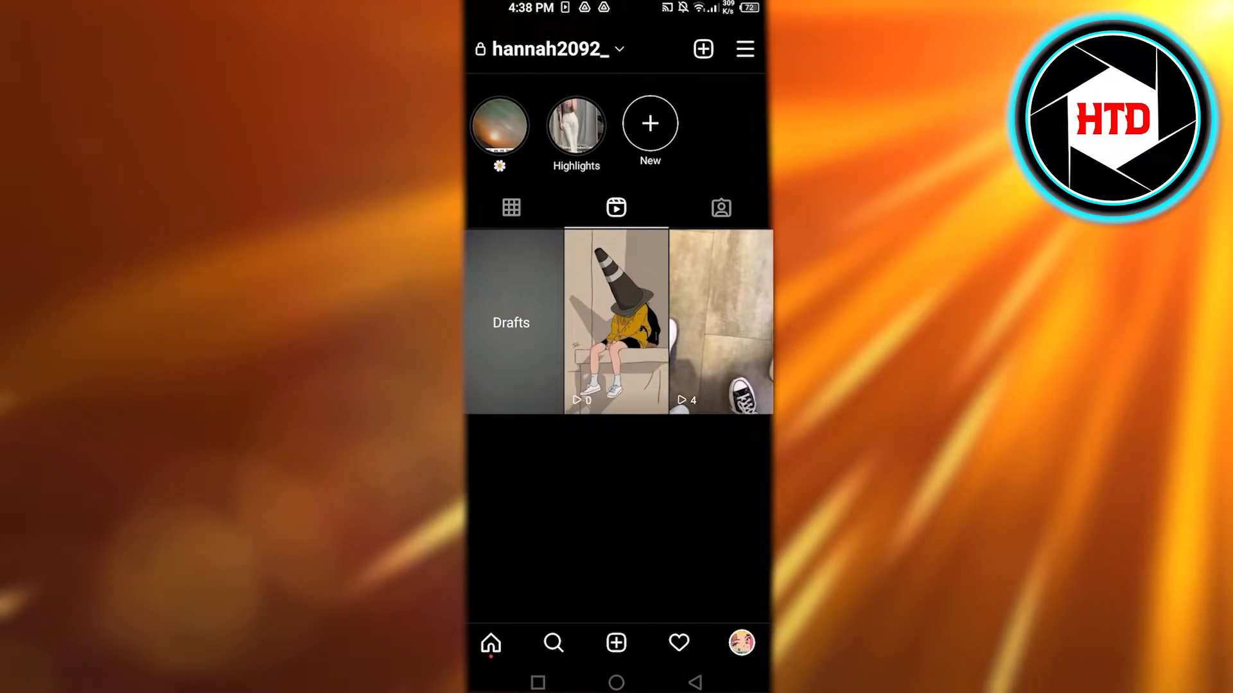
pyautogui.click(511, 207)
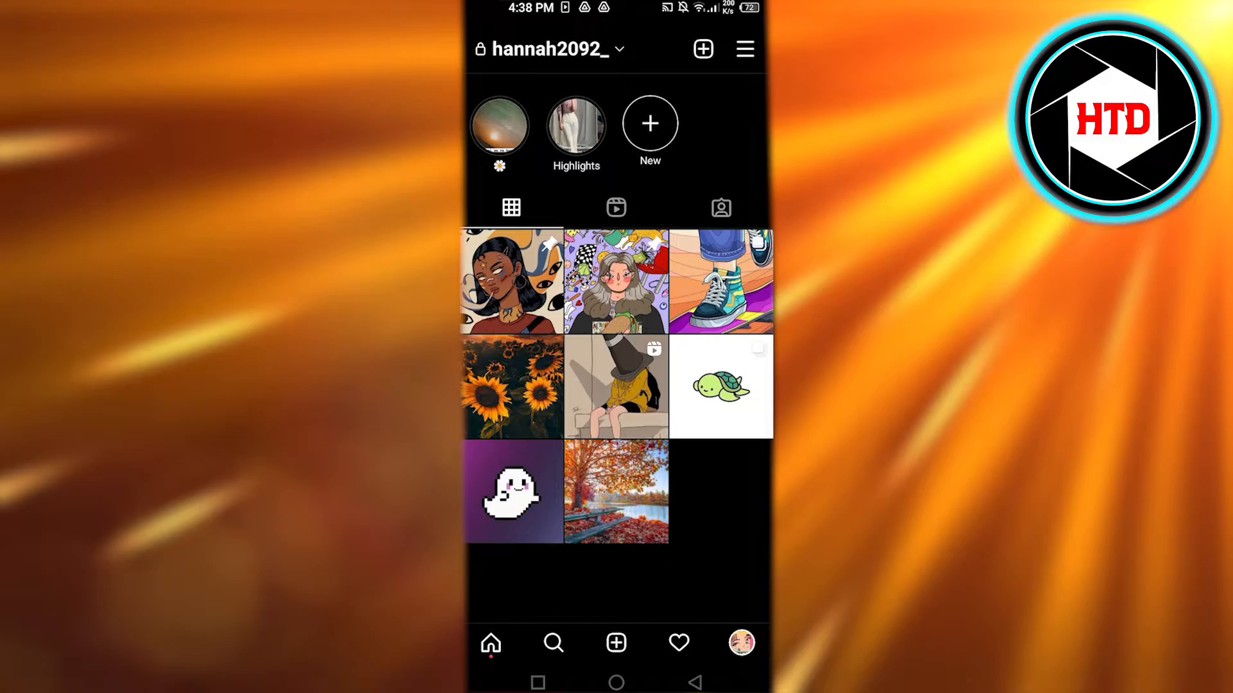
pyautogui.click(491, 642)
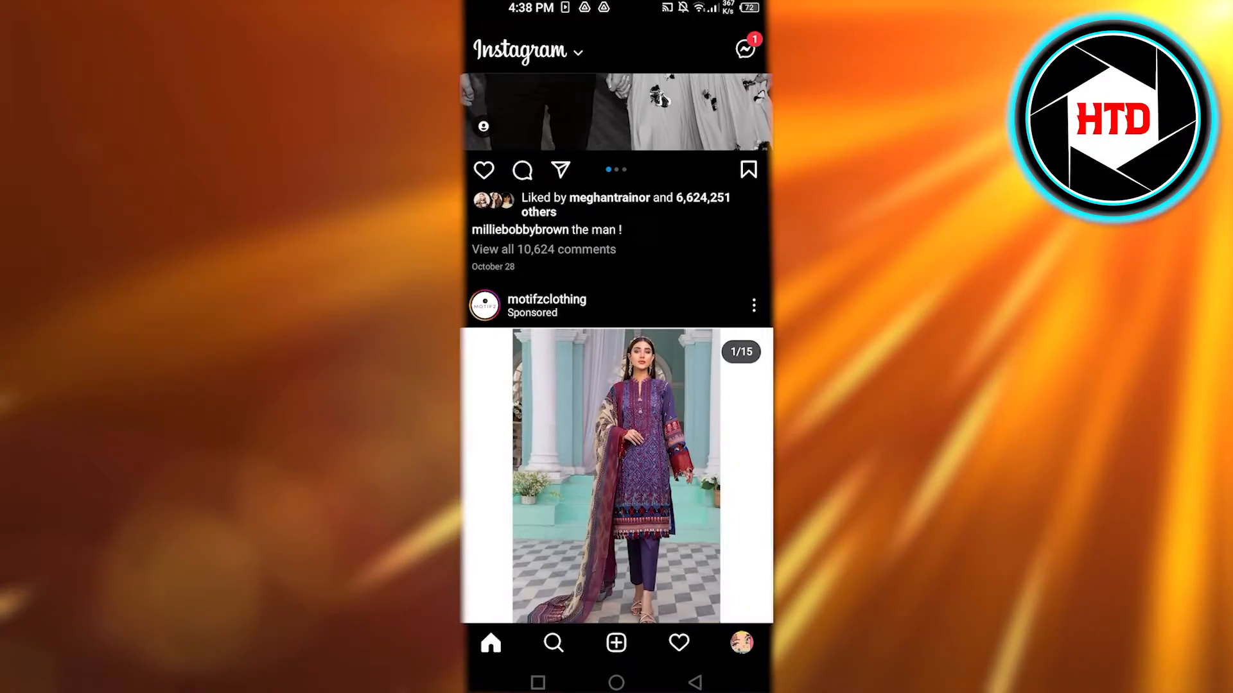
pyautogui.scroll(-3)
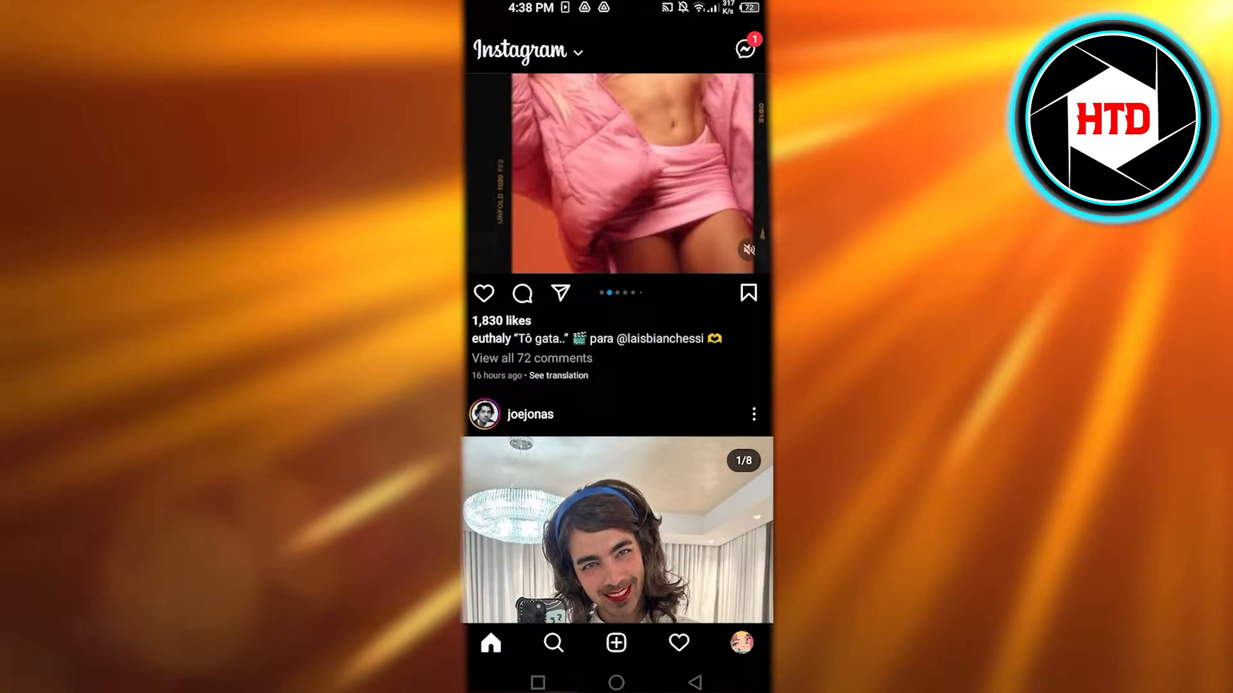
pyautogui.scroll(-3)
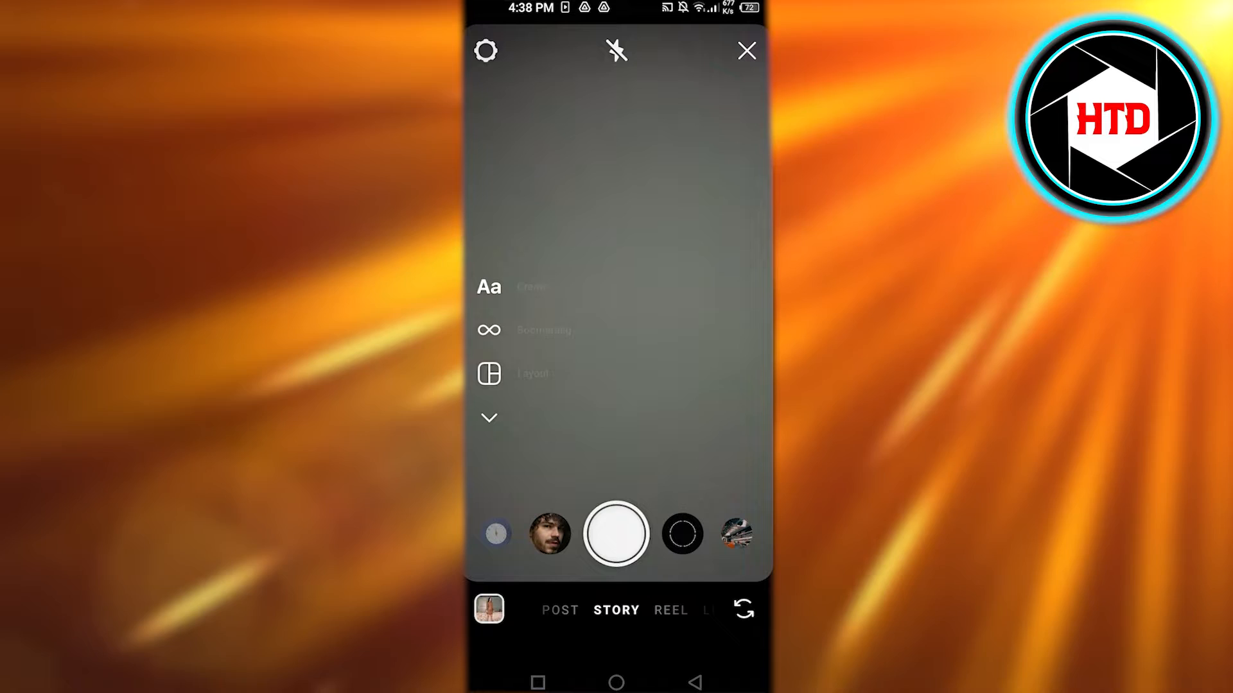
# - Capture a short clip and place the girl-with-heart-glasses sticker from the sticker tray
pyautogui.click(616, 541)
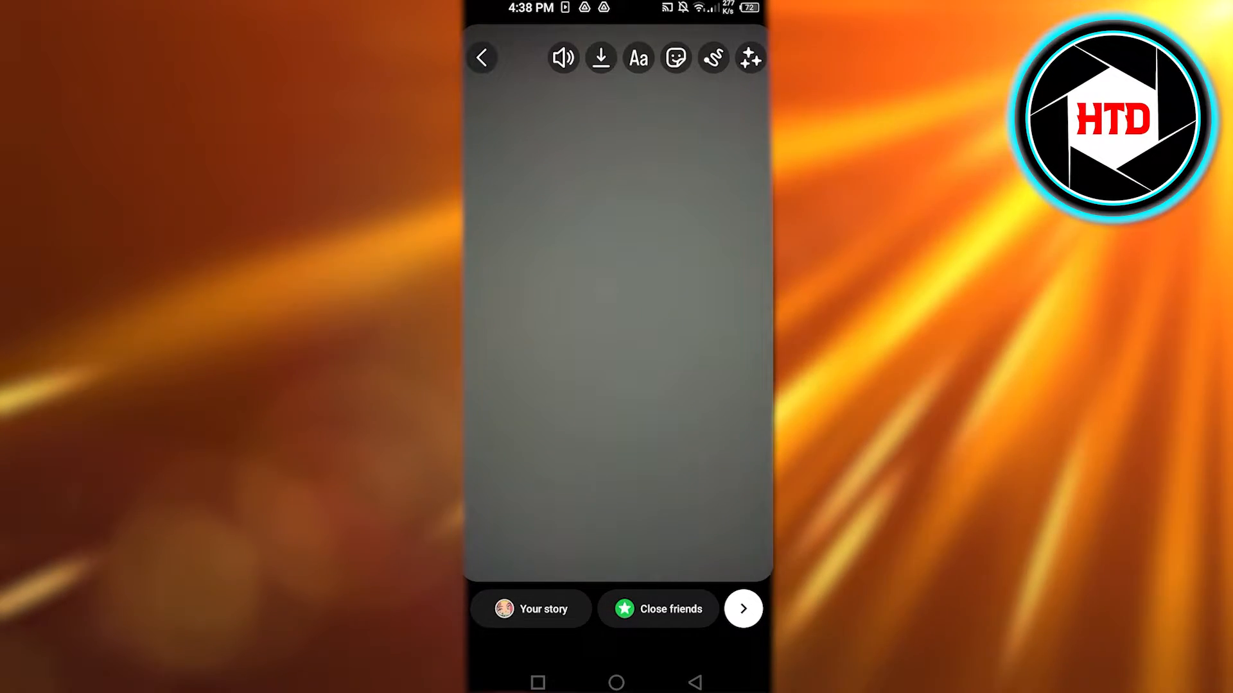
pyautogui.click(676, 57)
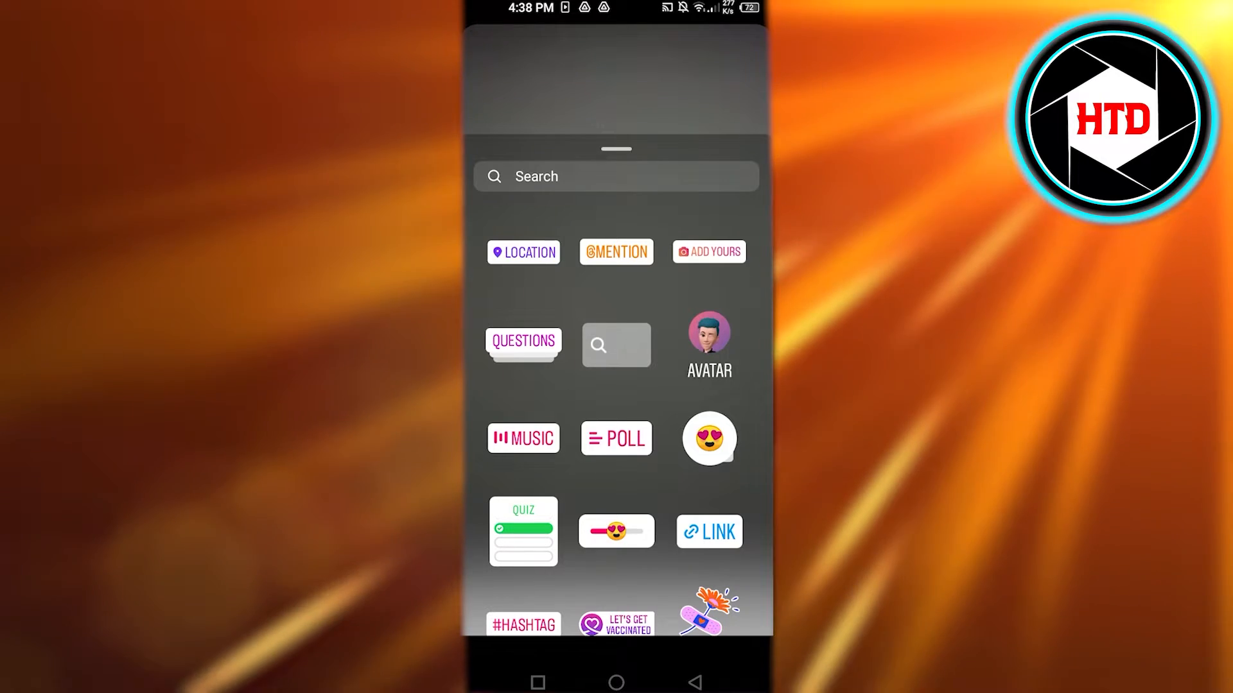
pyautogui.scroll(-3)
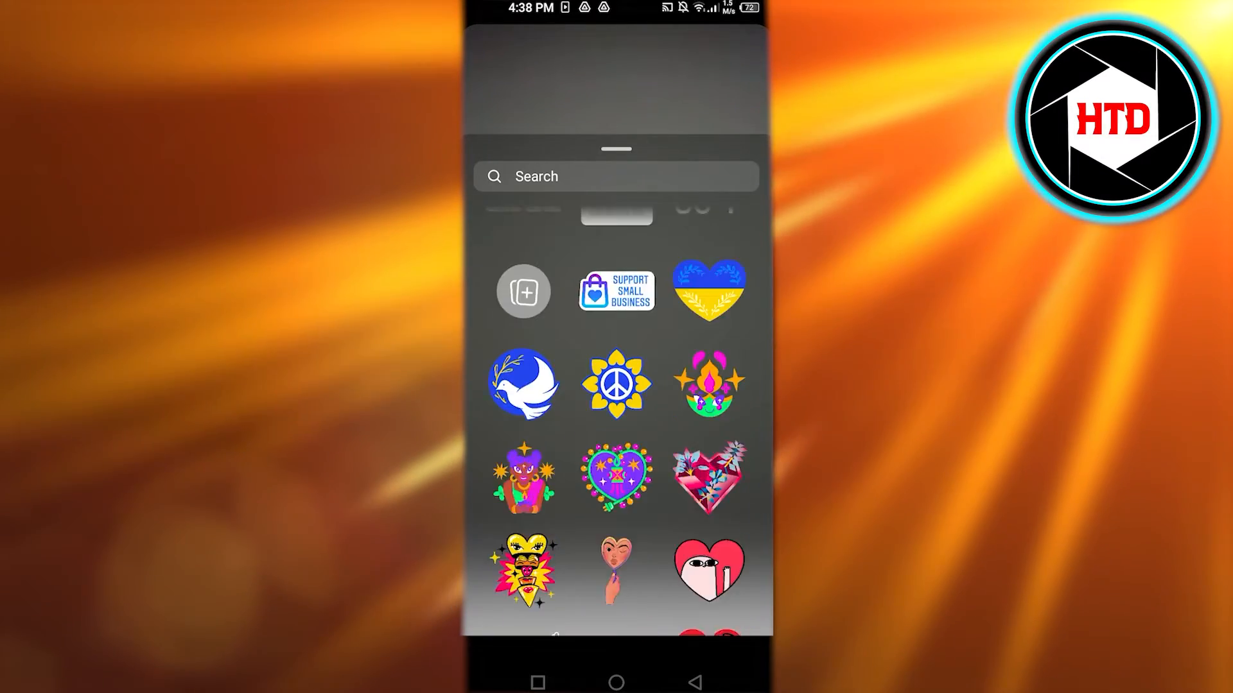
pyautogui.click(521, 481)
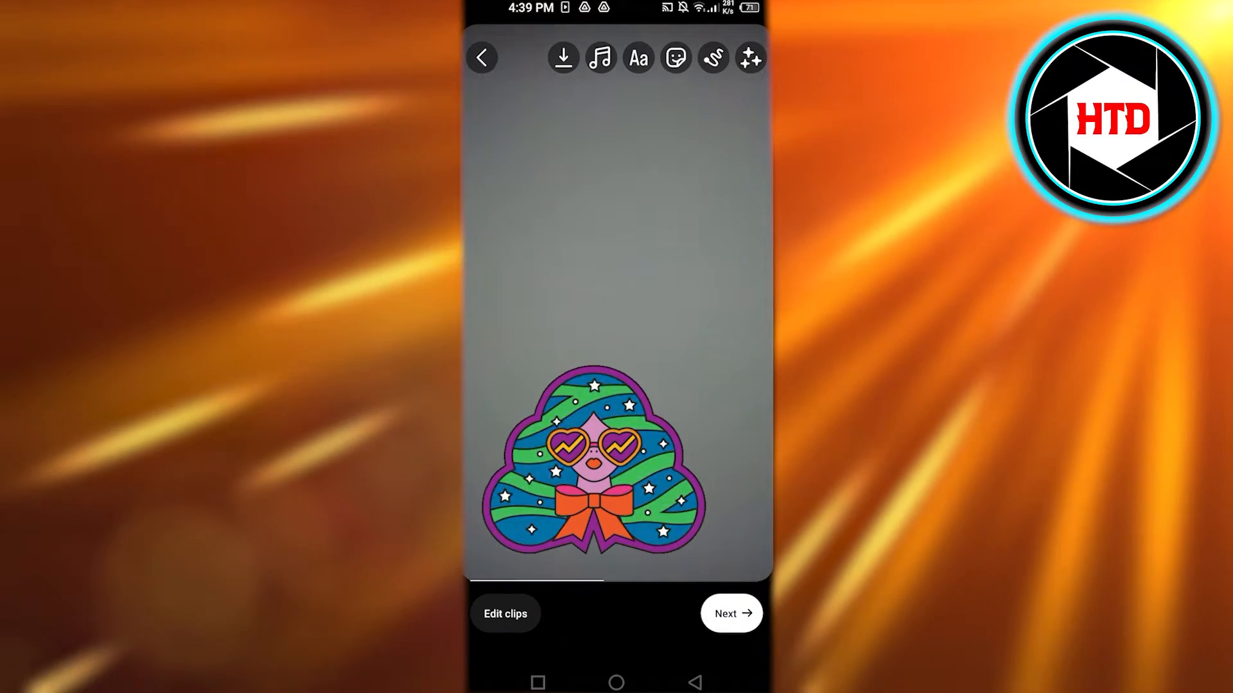
# - Continue to the New reel screen and save the stickered clip as a draft
pyautogui.click(730, 612)
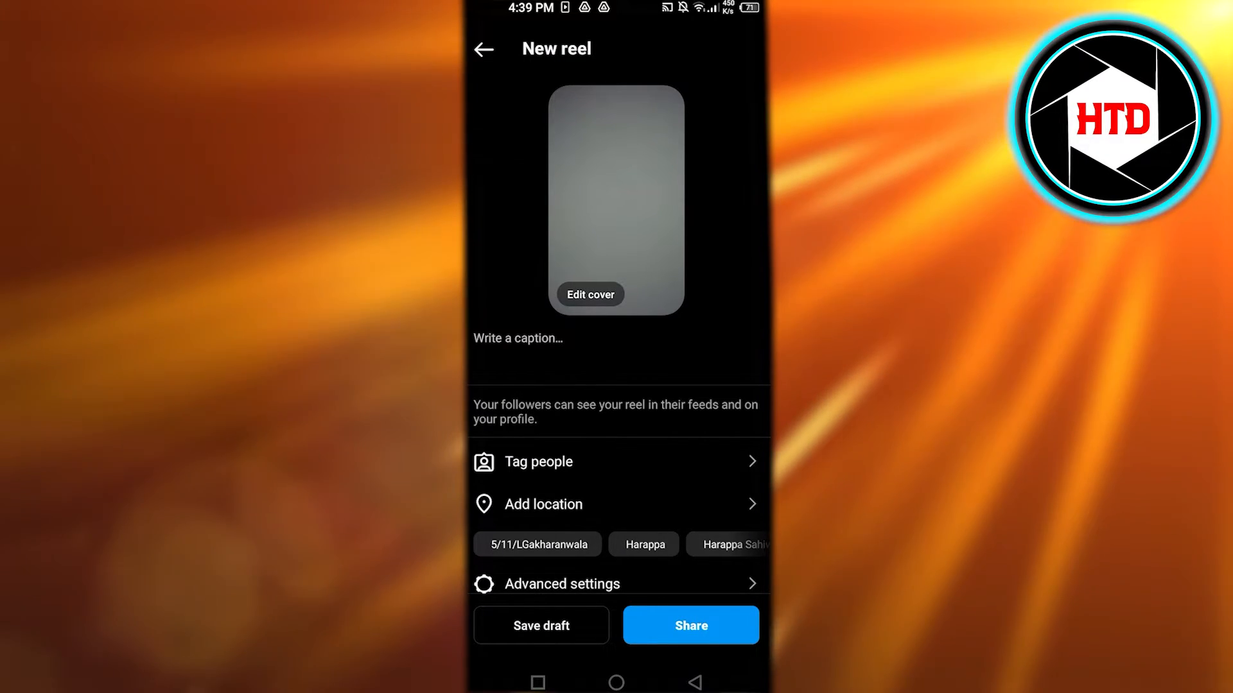
pyautogui.click(541, 626)
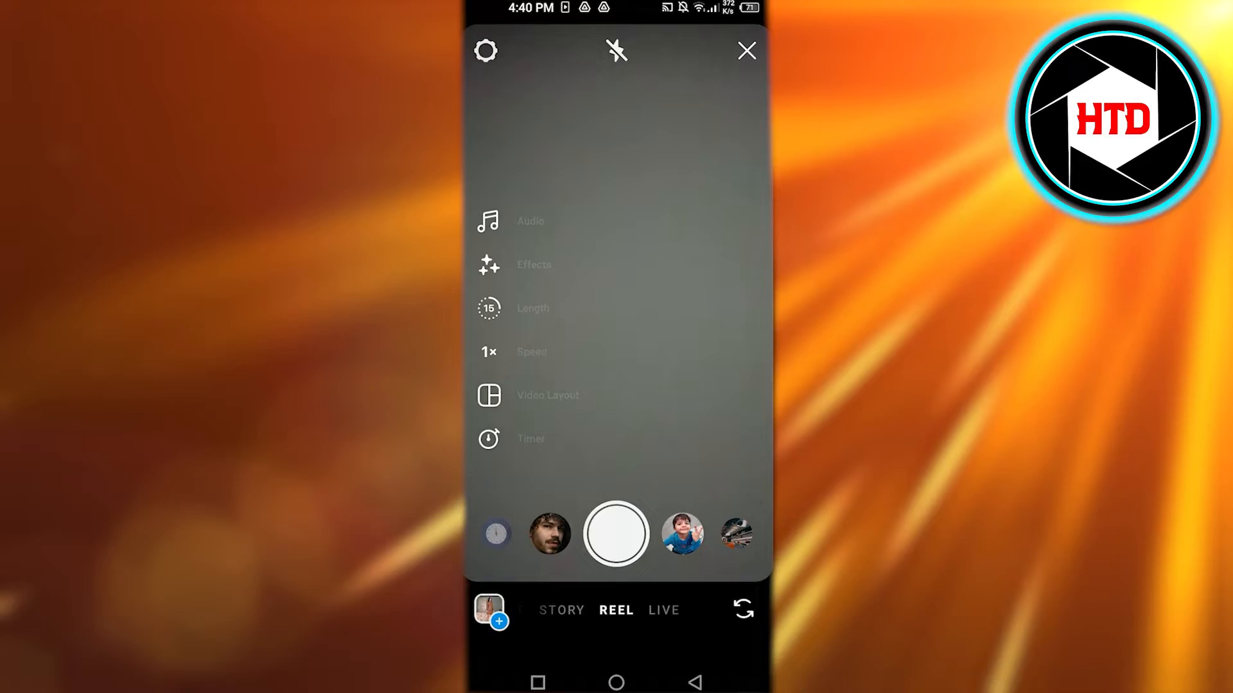
# - Leave the camera for the profile and show its Reels grid with the new Drafts folder
pyautogui.click(745, 52)
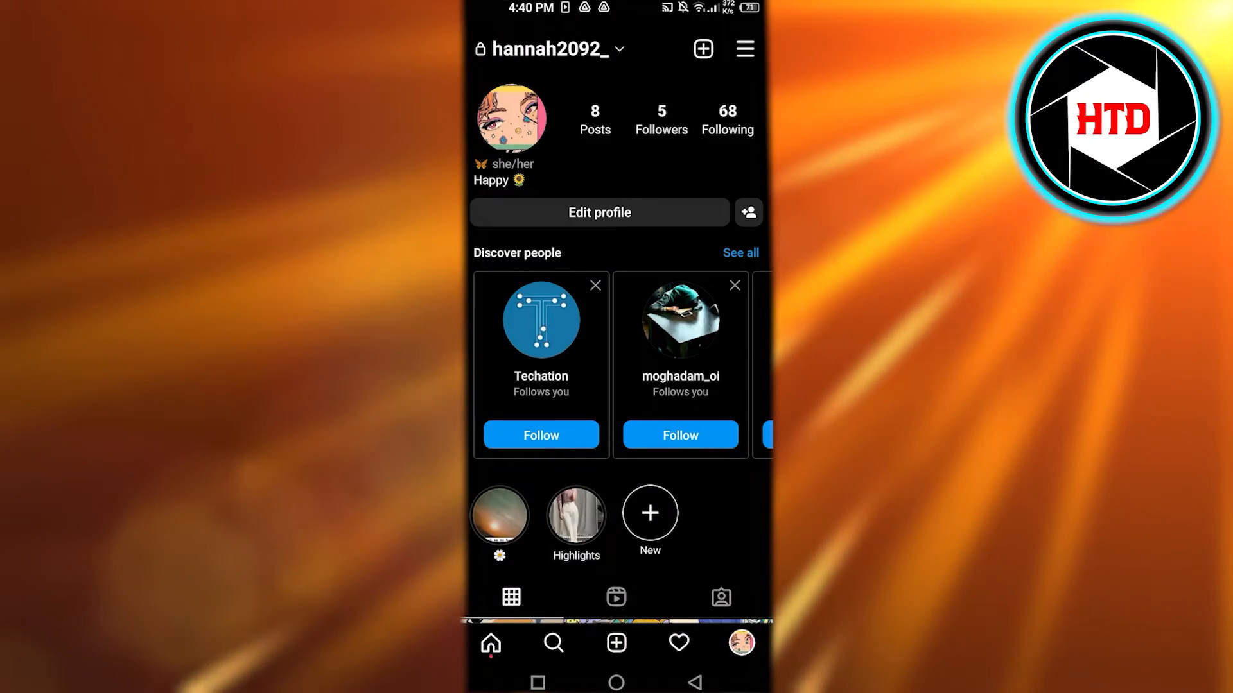
pyautogui.scroll(-3)
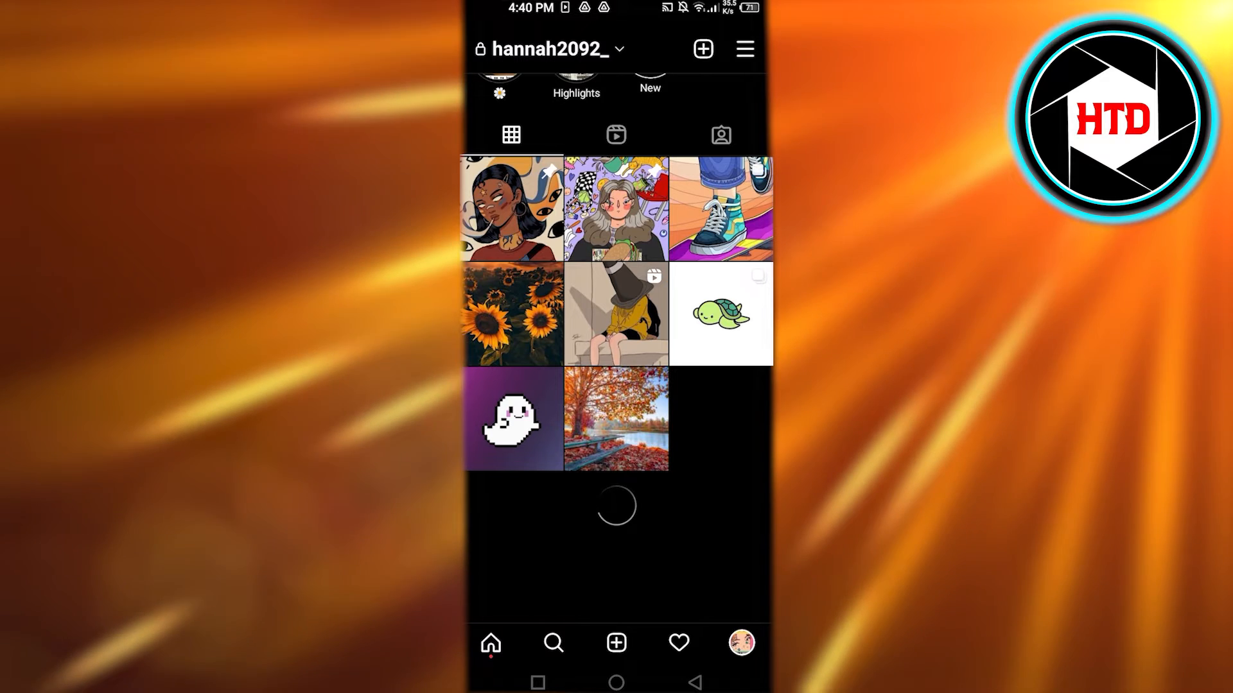
pyautogui.click(614, 134)
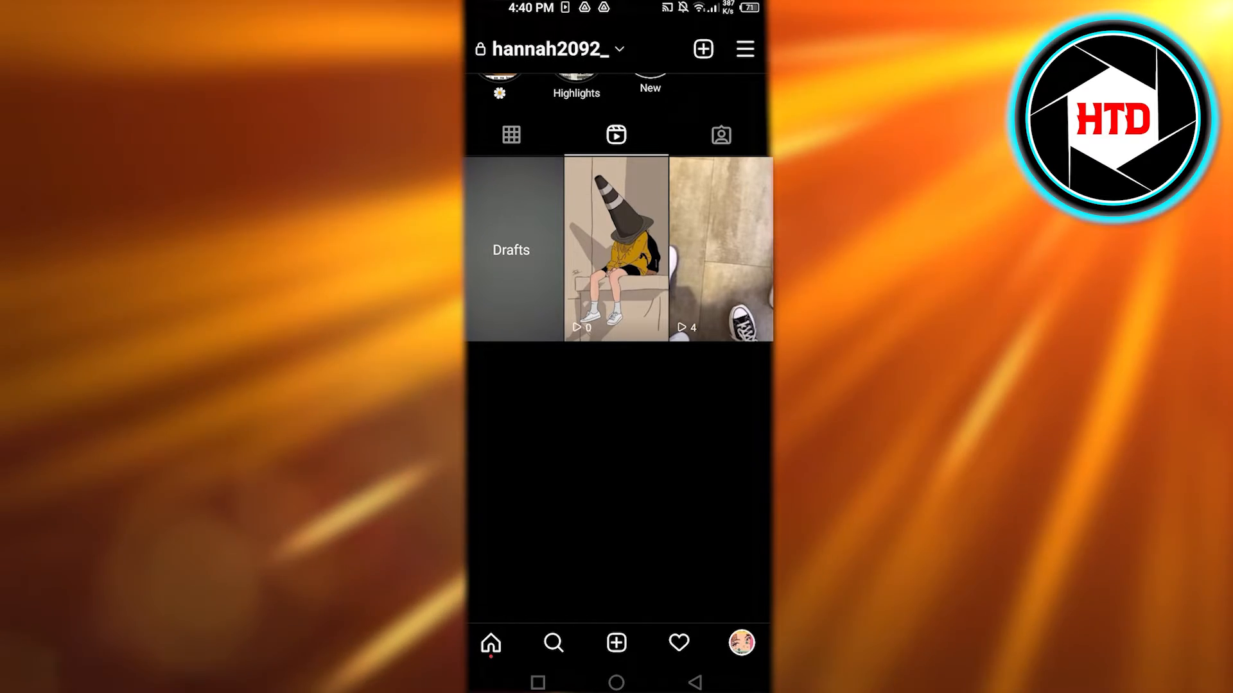
pyautogui.scroll(-3)
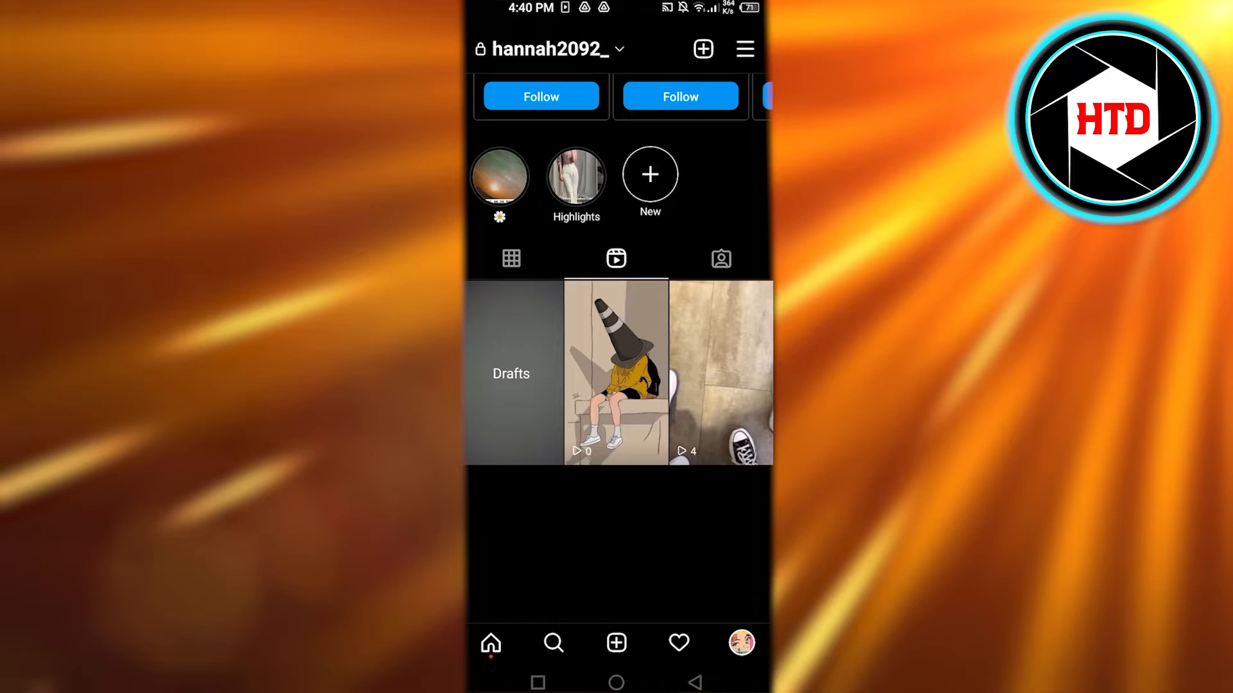
pyautogui.click(511, 374)
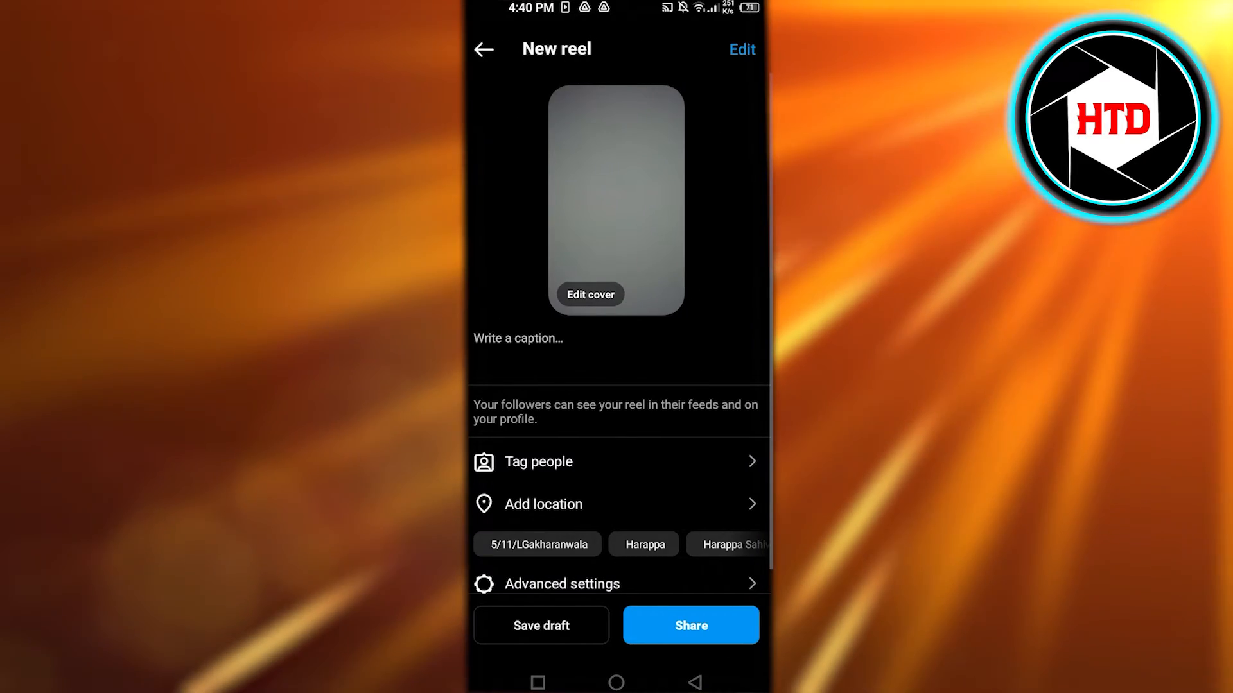
pyautogui.click(590, 295)
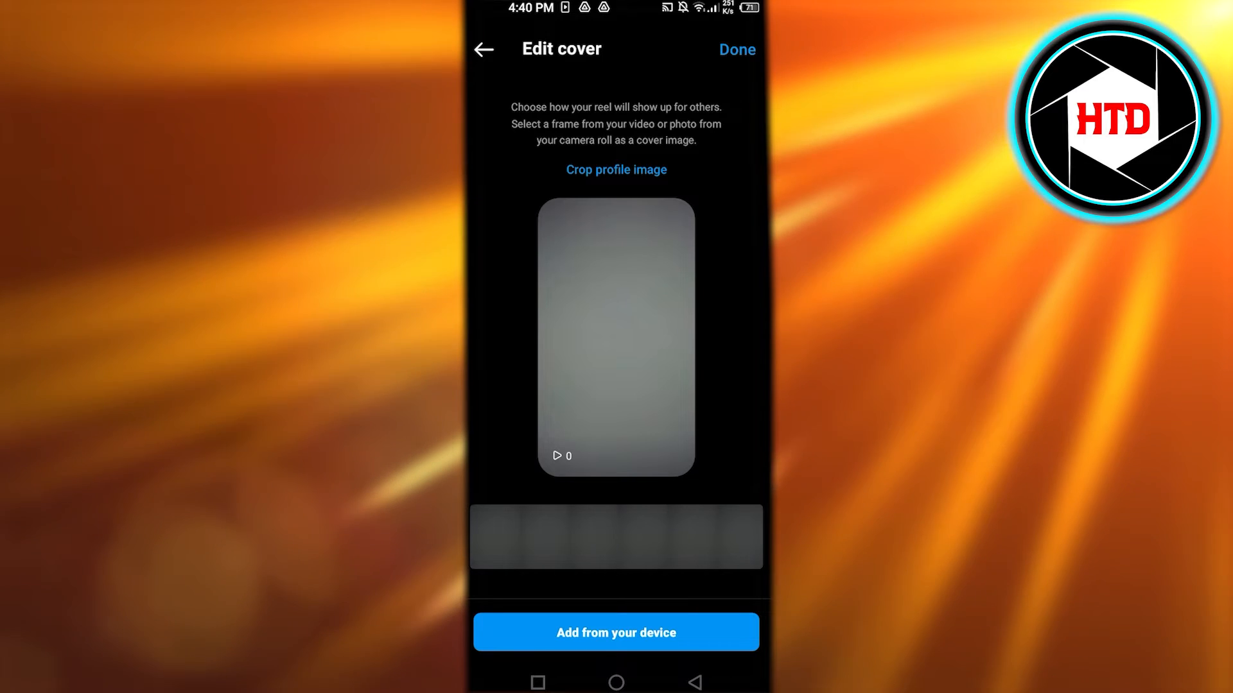
pyautogui.click(737, 49)
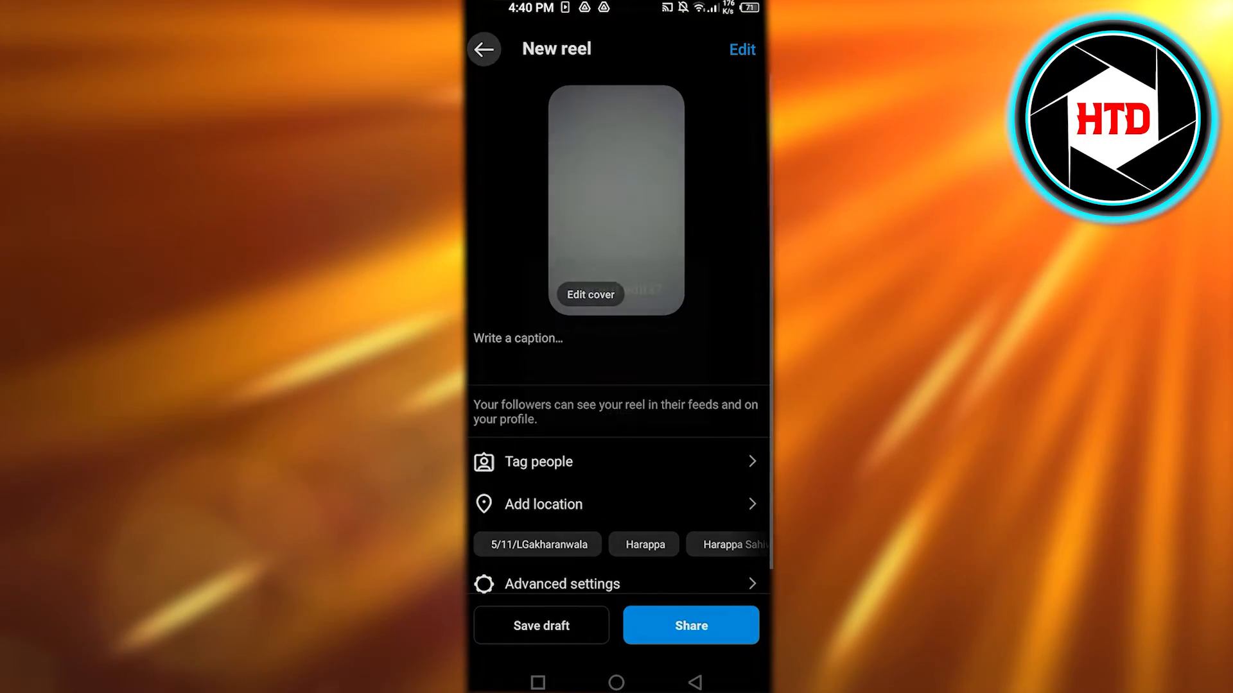
pyautogui.click(483, 48)
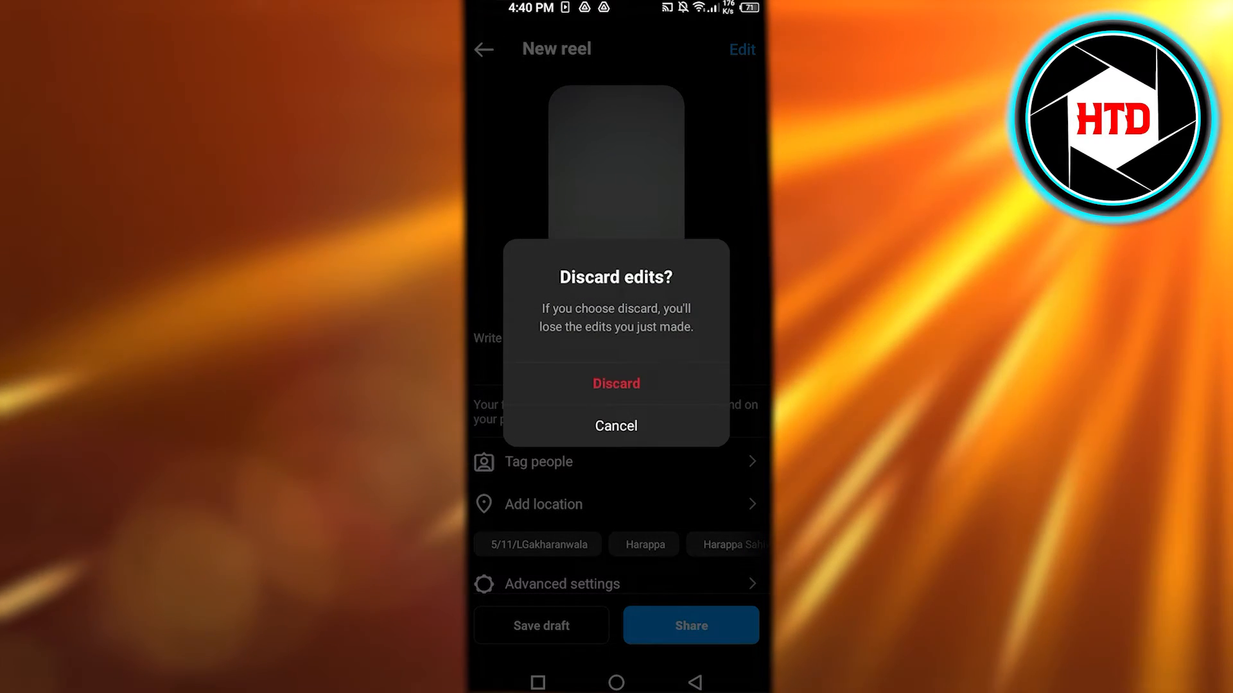
pyautogui.click(616, 383)
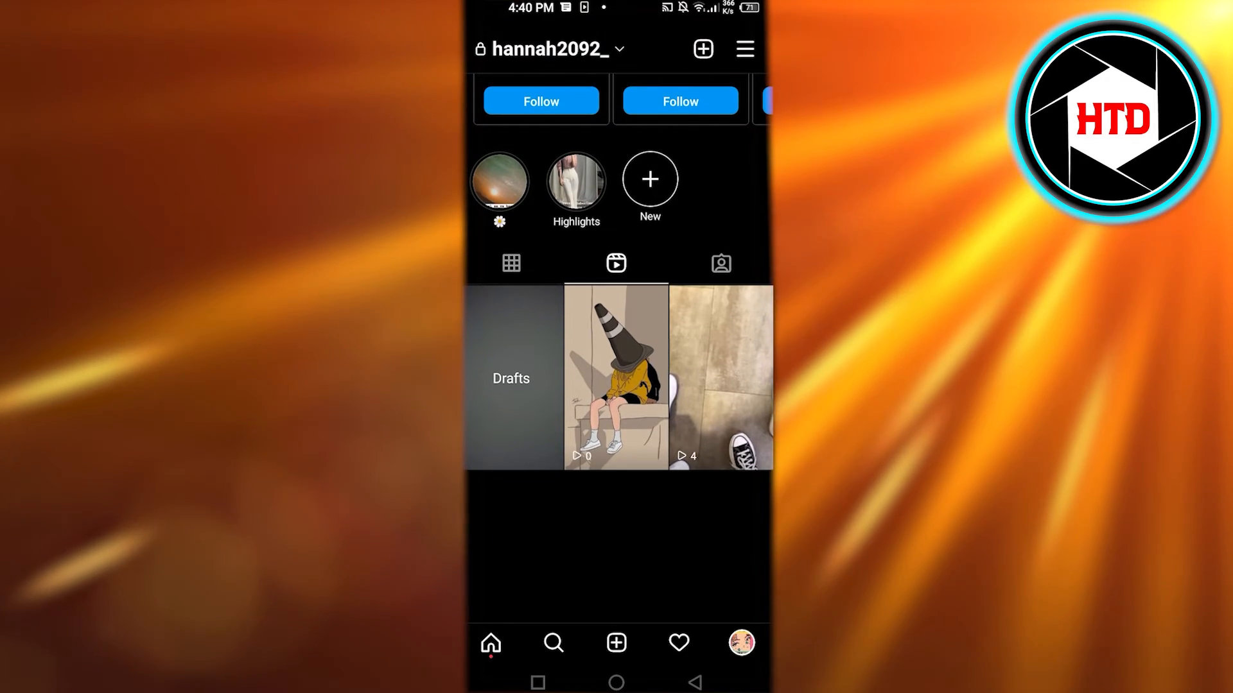
pyautogui.click(510, 379)
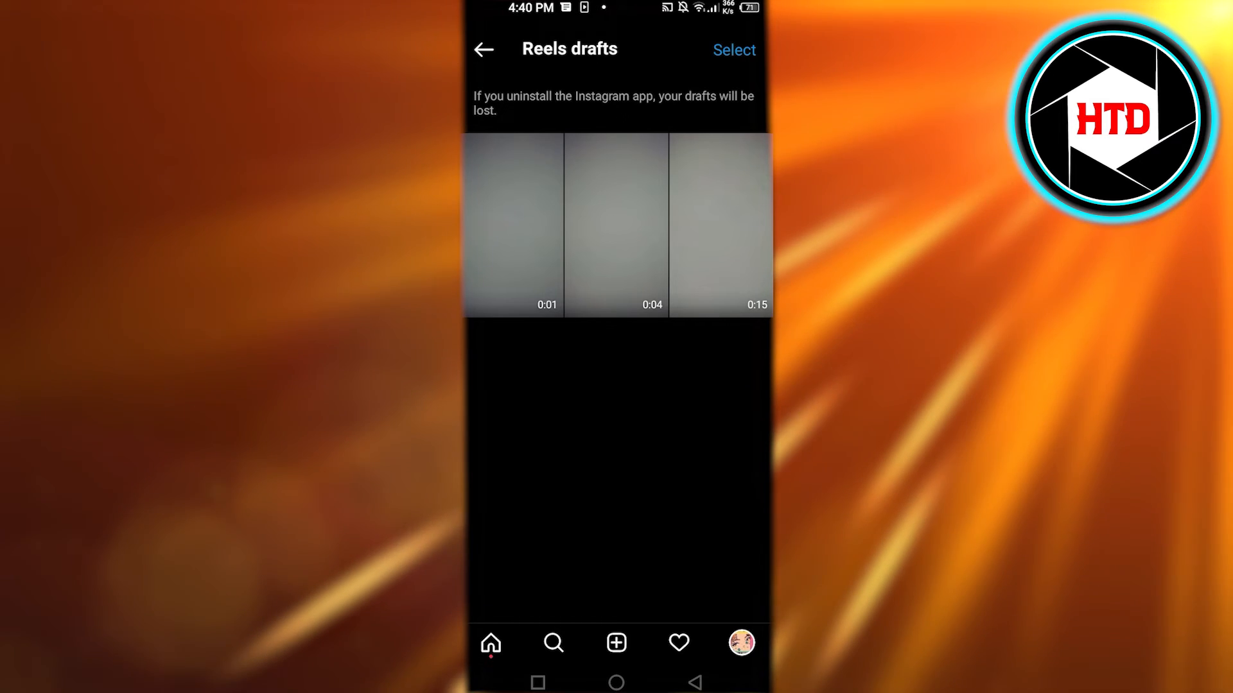
pyautogui.click(483, 49)
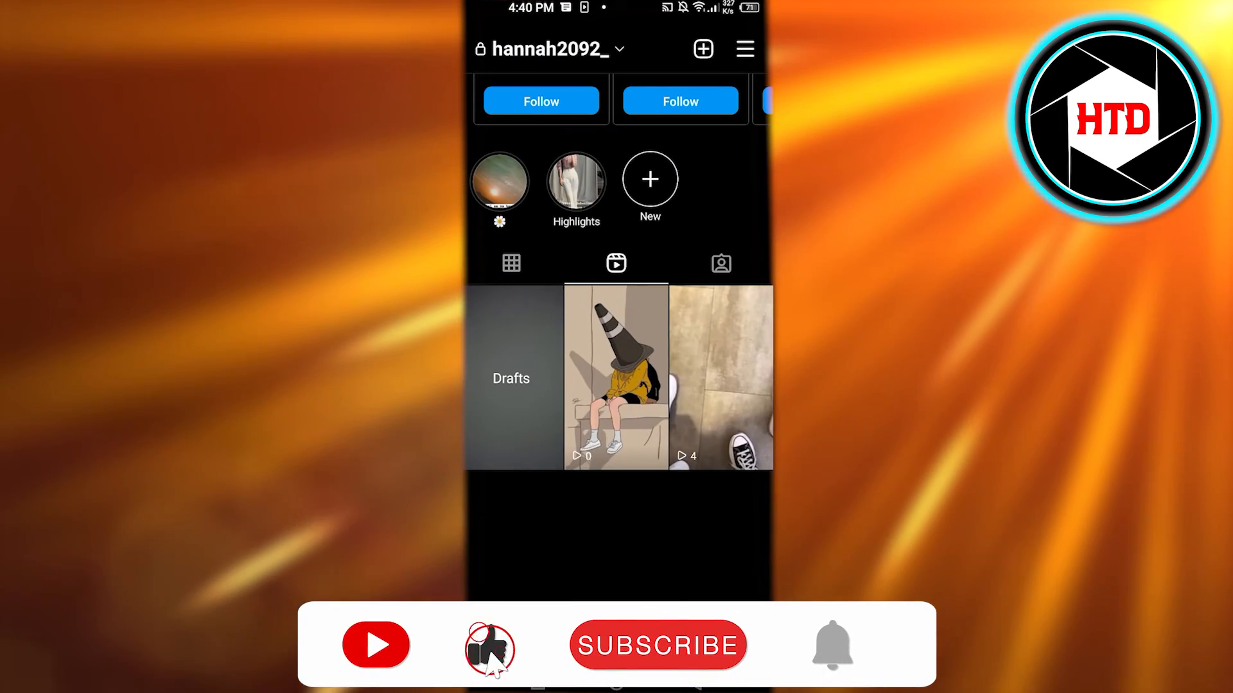
pyautogui.click(659, 644)
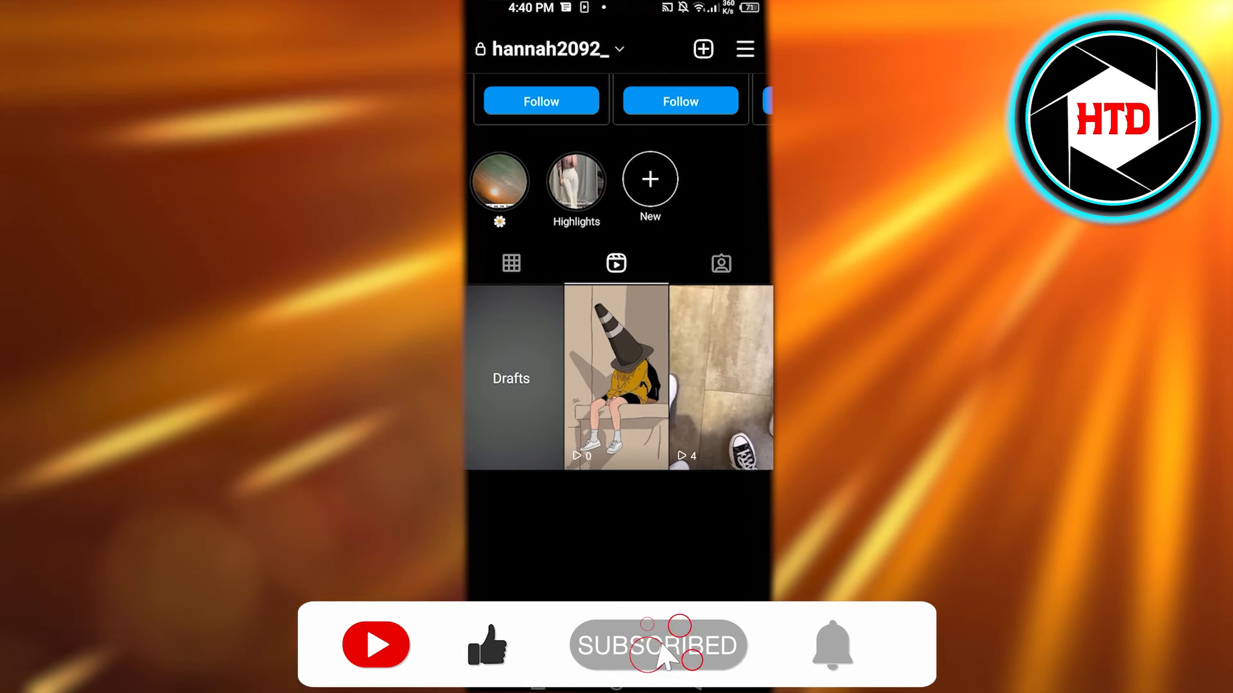